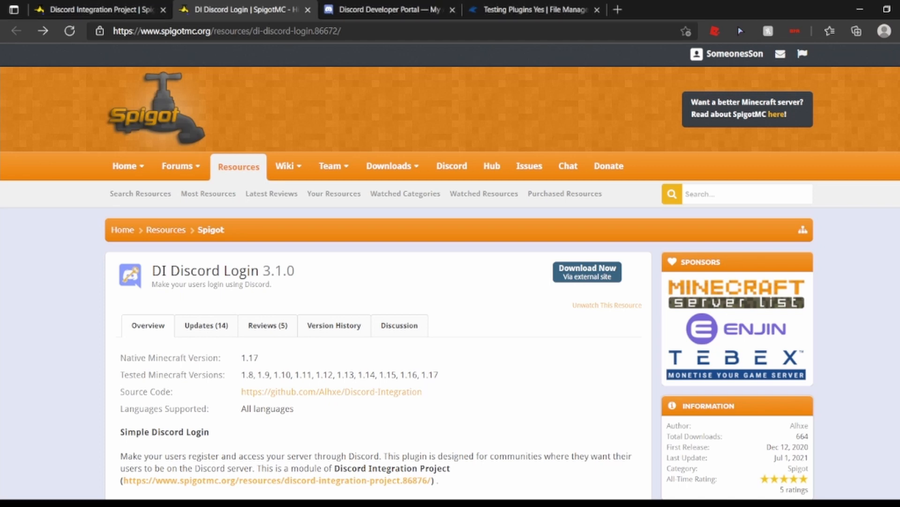
Follow the Spigot Download Now link to the GitHub 2.1.0 release and reach its Assets list.
click(586, 271)
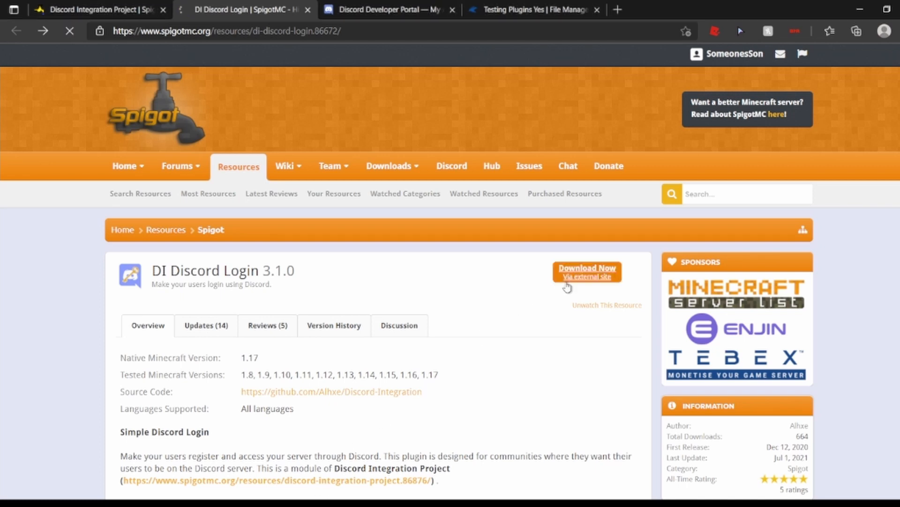
click(587, 271)
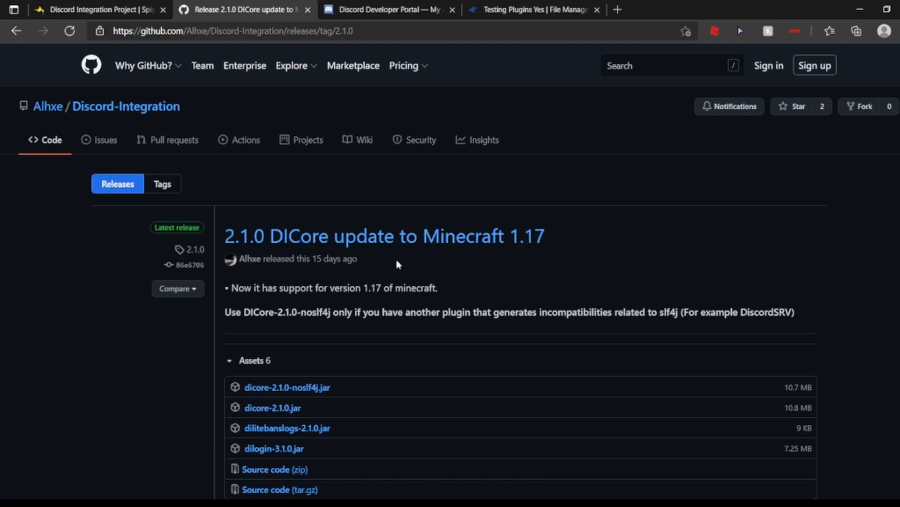
mouse_move(483, 287)
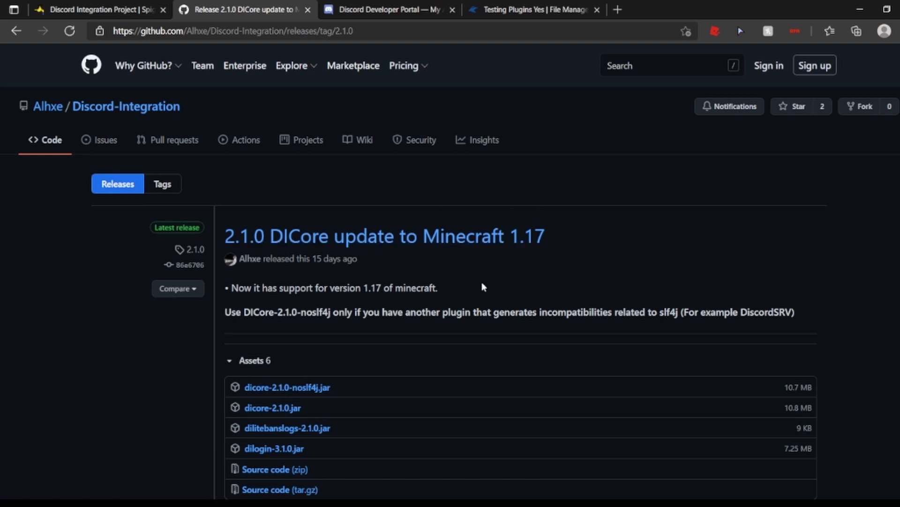
scroll(down, 3)
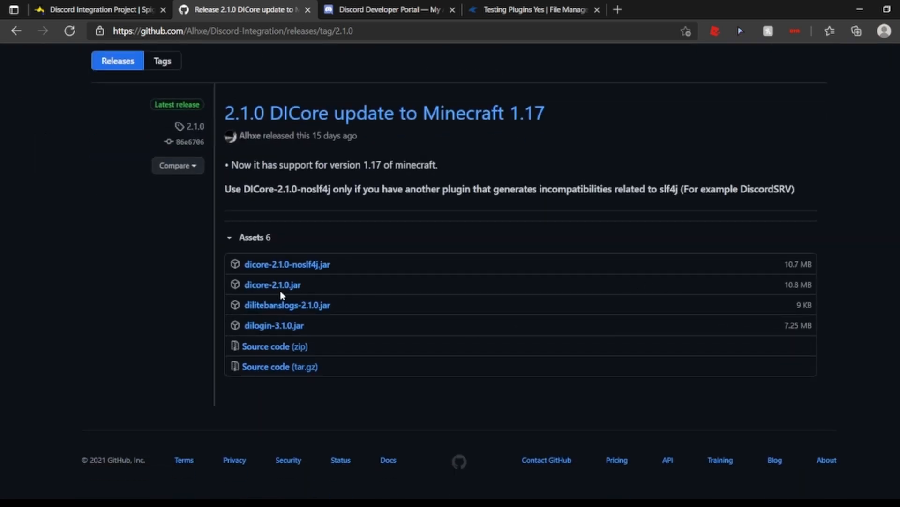
mouse_move(413, 326)
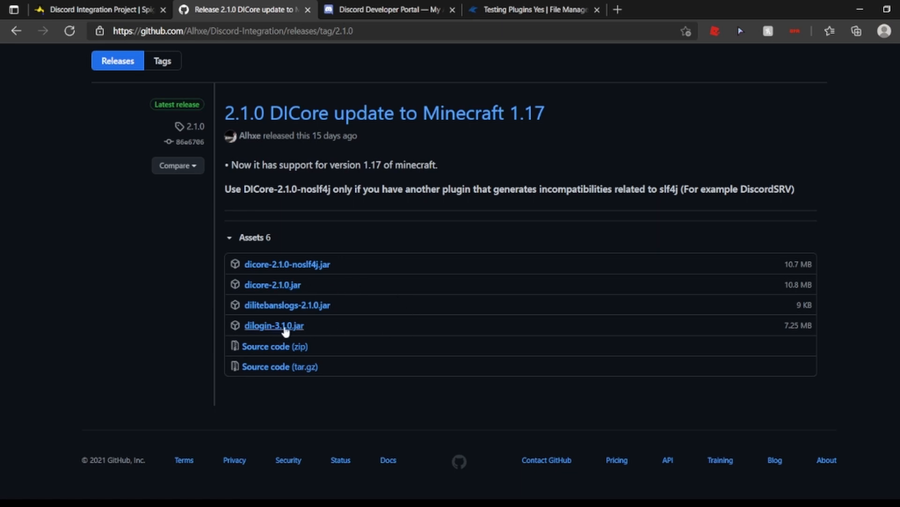
mouse_move(342, 236)
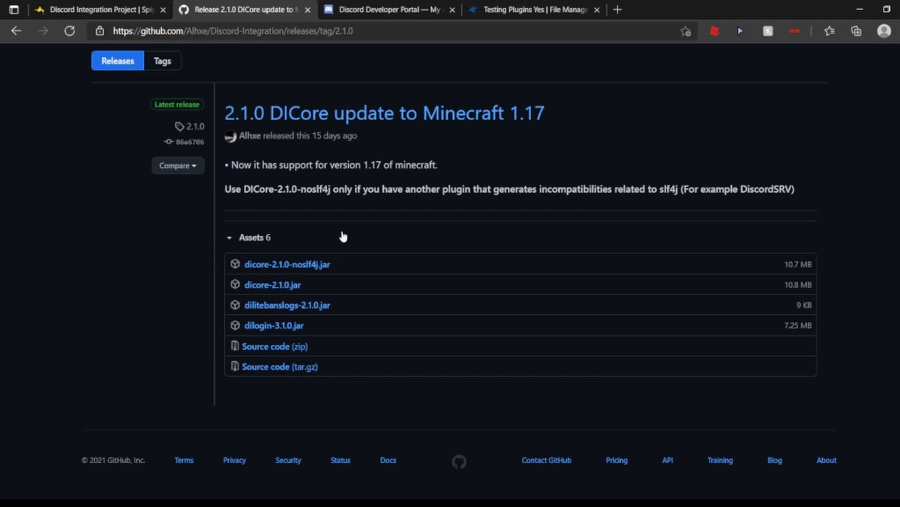
mouse_move(303, 369)
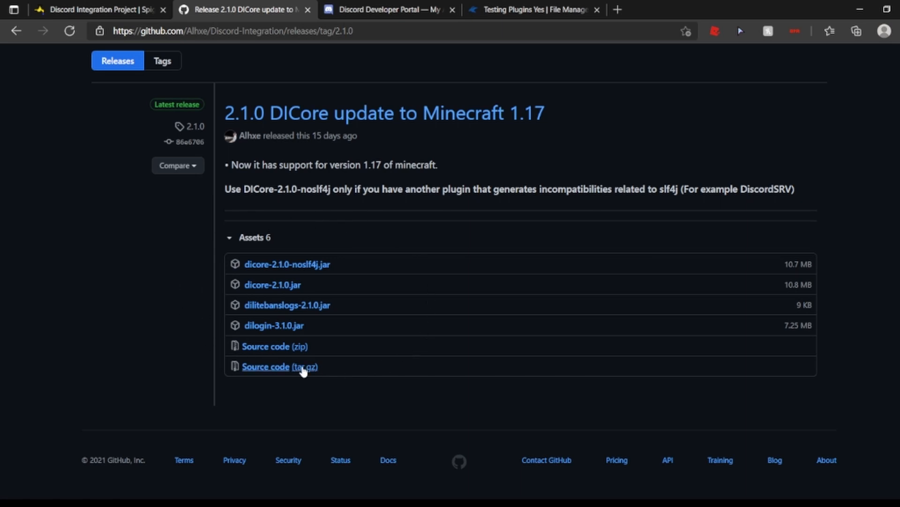
Upload dicore-2.1.0.jar and dilogin-3.1.0.jar to the plugins folder and view the console log.
click(533, 9)
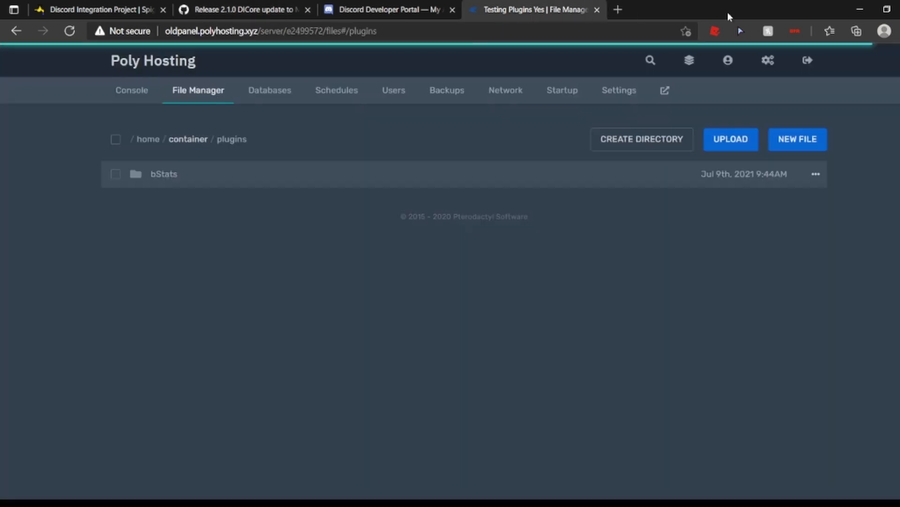
mouse_move(174, 104)
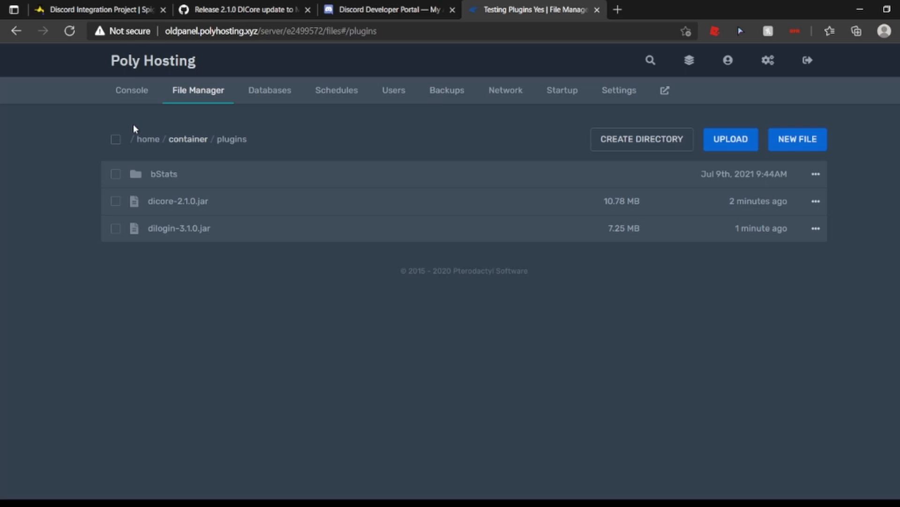
click(131, 90)
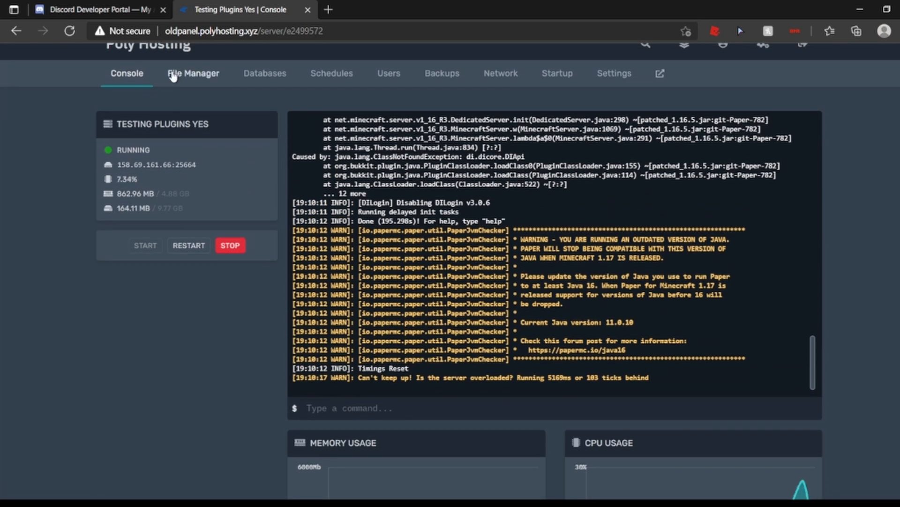
Edit plugins/DICore/config.yml, select the YOUR_TOKEN placeholder and move to the Discord Developer Portal.
click(194, 73)
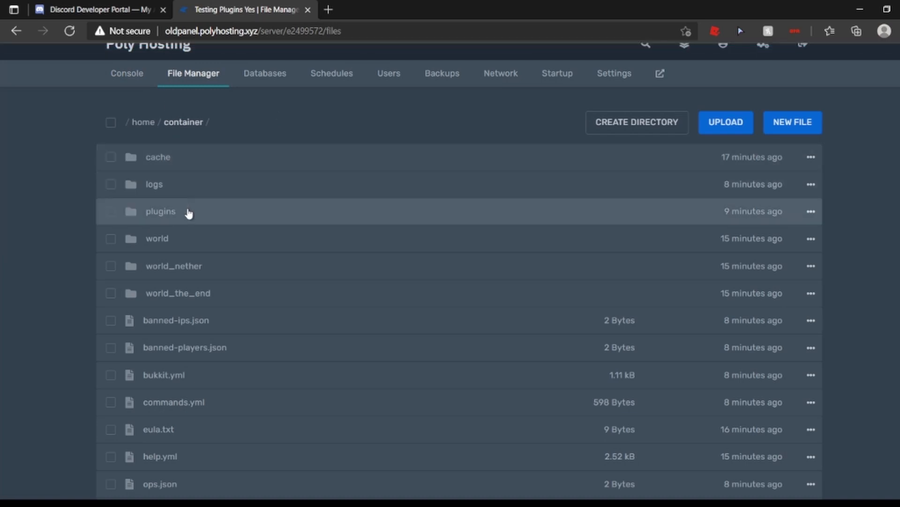
click(161, 211)
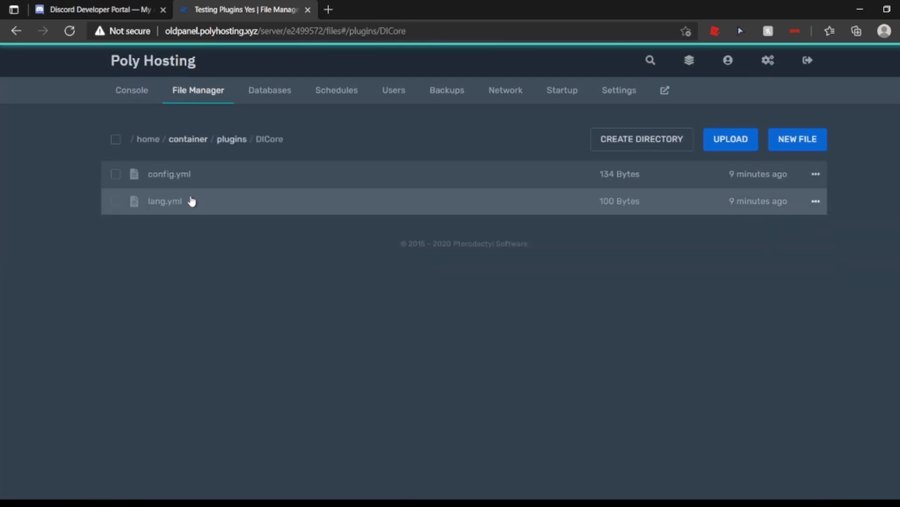
click(169, 174)
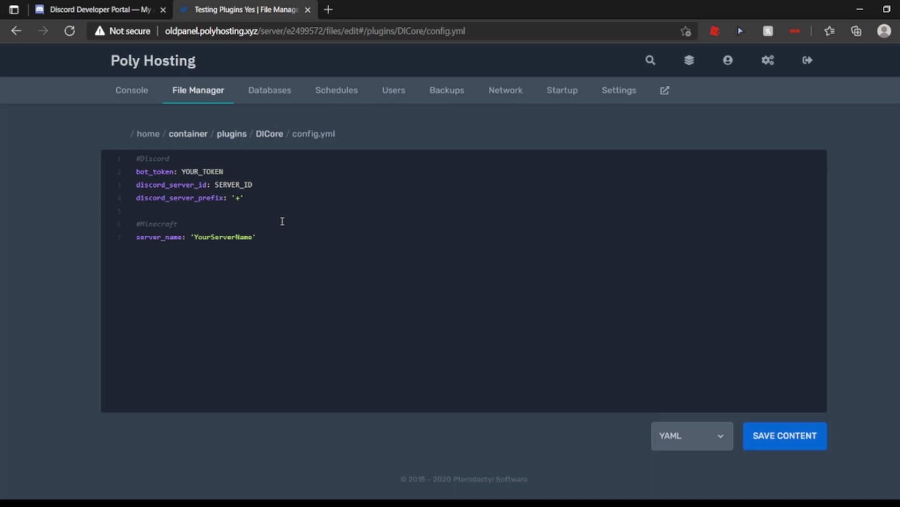
double_click(200, 170)
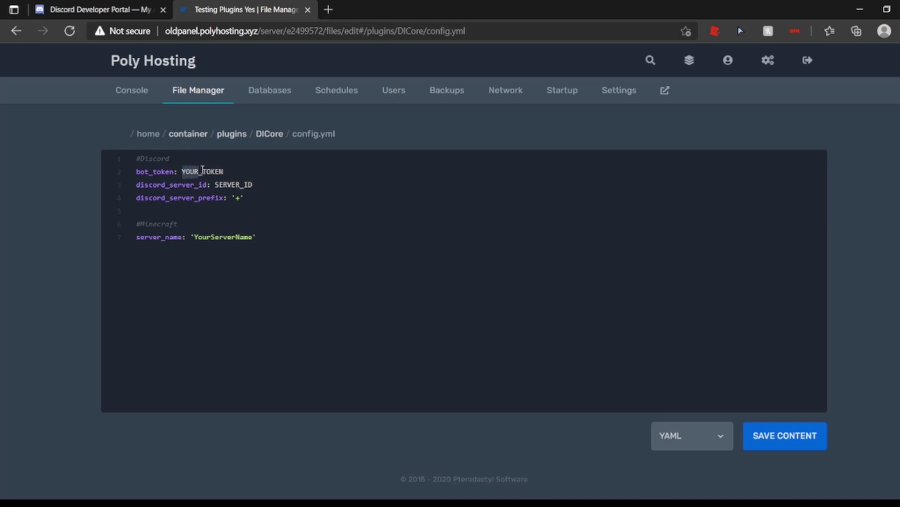
click(98, 10)
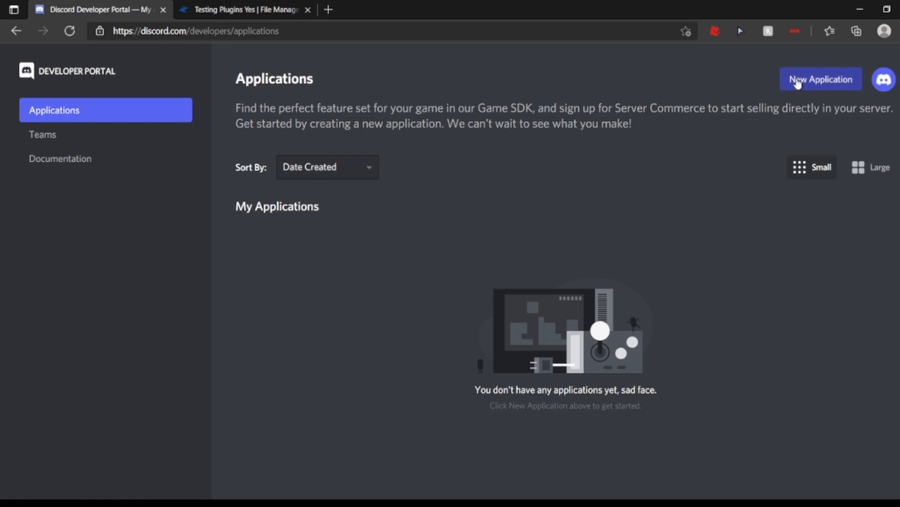
Create a new Discord application named VerificationBot.
click(819, 79)
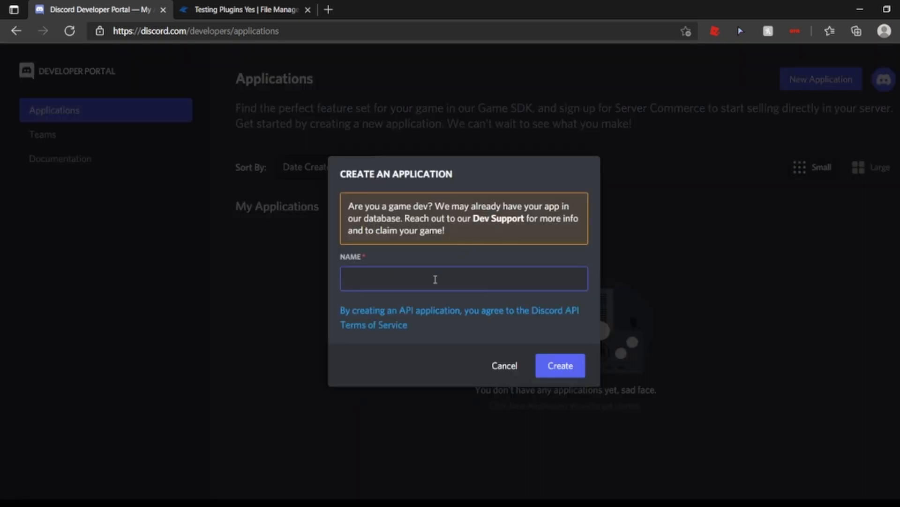
text(VerificationBot)
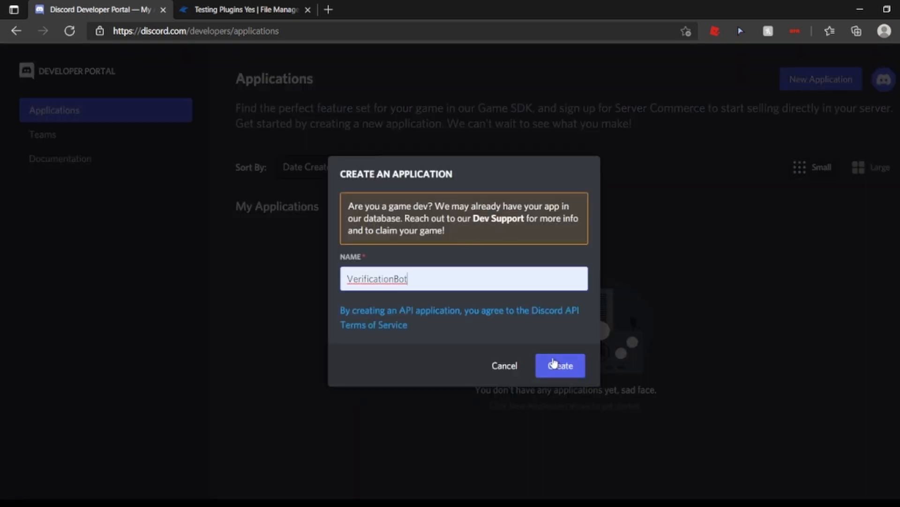
click(559, 365)
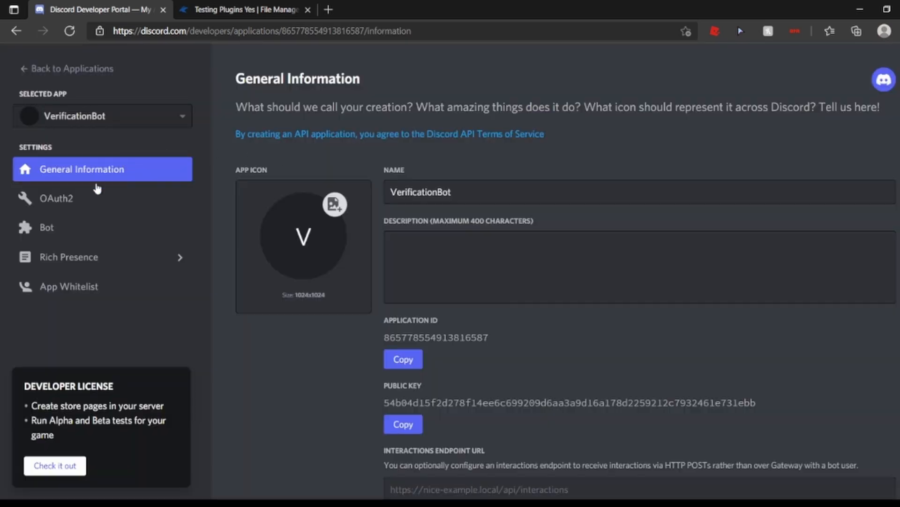
Add a bot user to VerificationBot with presence and server members intents saved.
click(867, 193)
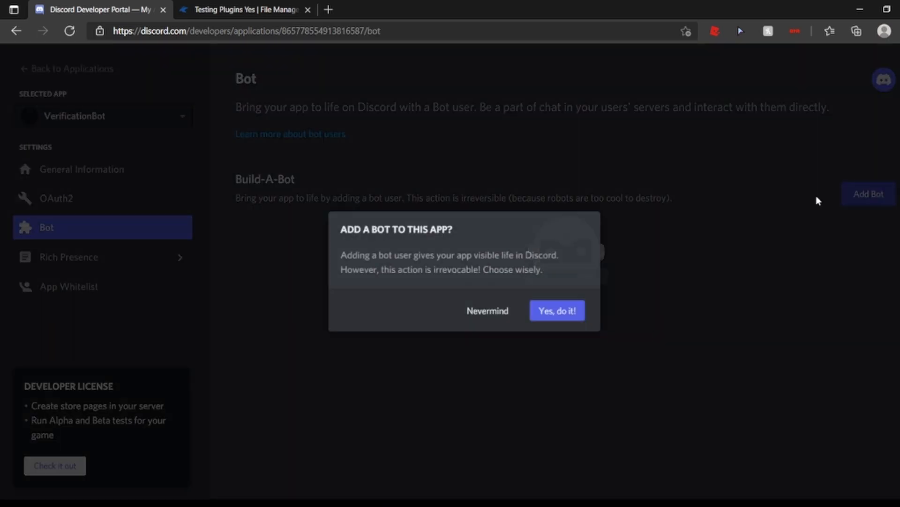
click(557, 310)
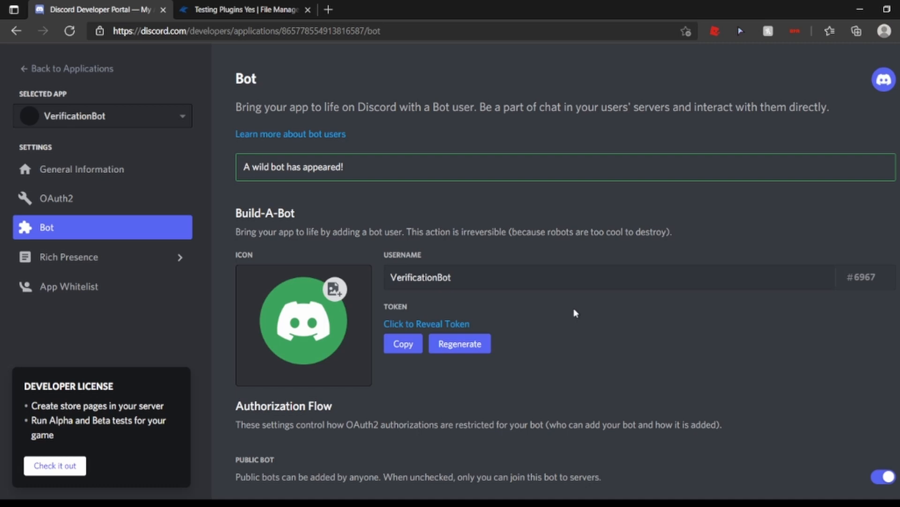
scroll(down, 3)
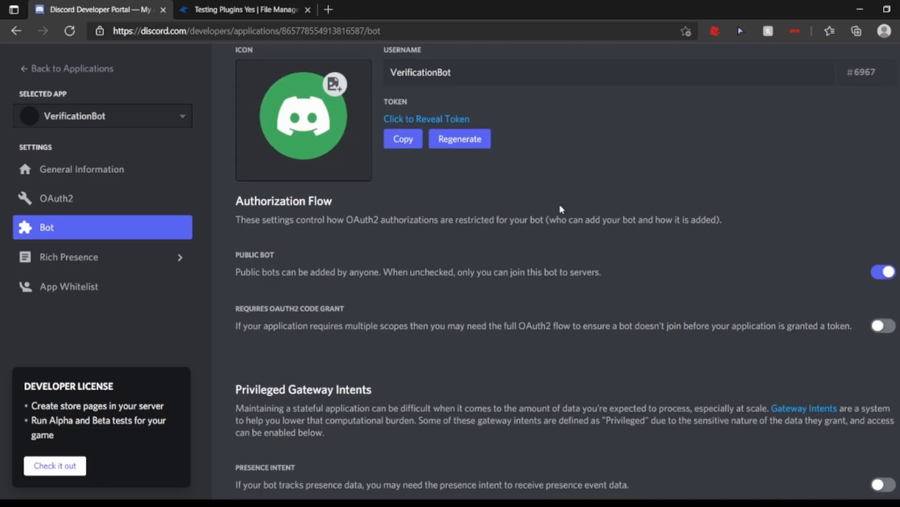
scroll(down, 3)
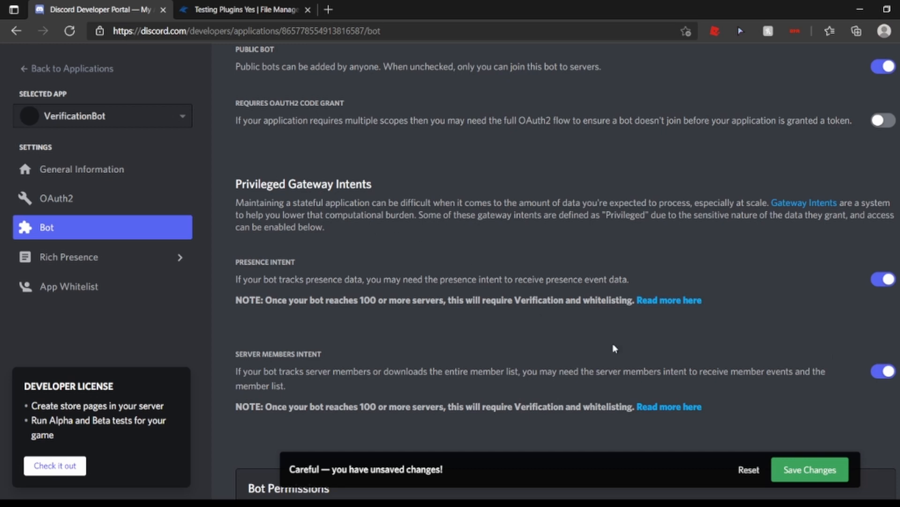
click(810, 469)
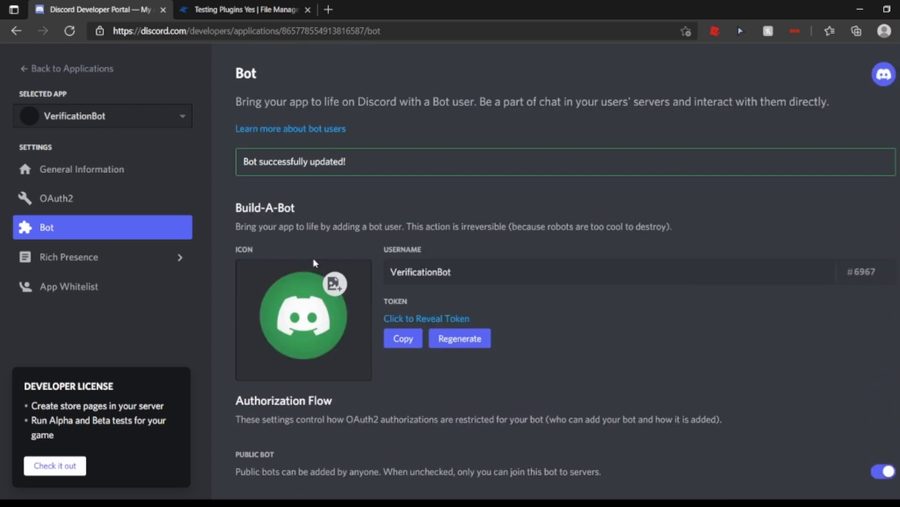
Replace the DICore config's YOUR_TOKEN placeholder with the bot's token.
click(245, 9)
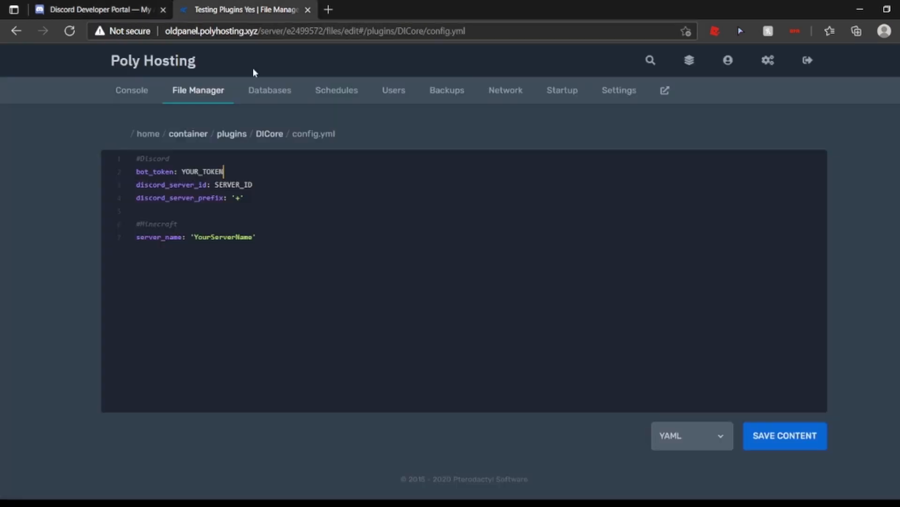
double_click(203, 171)
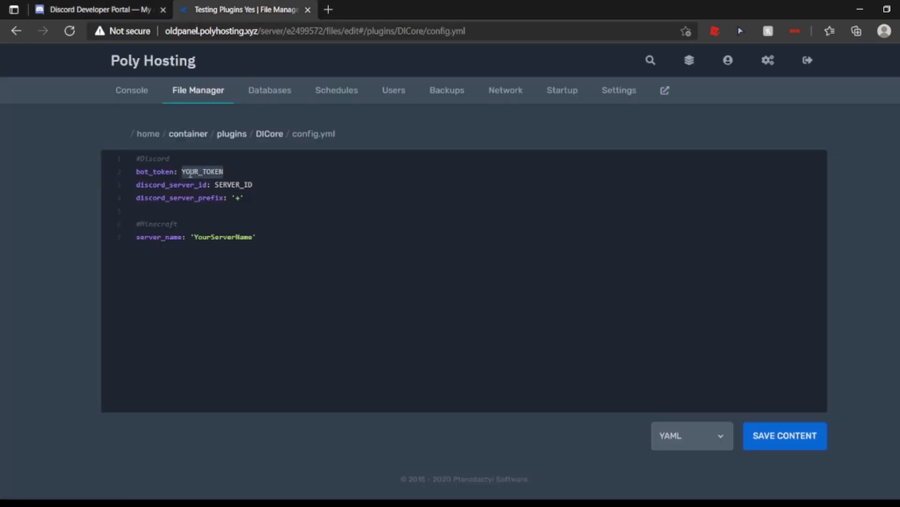
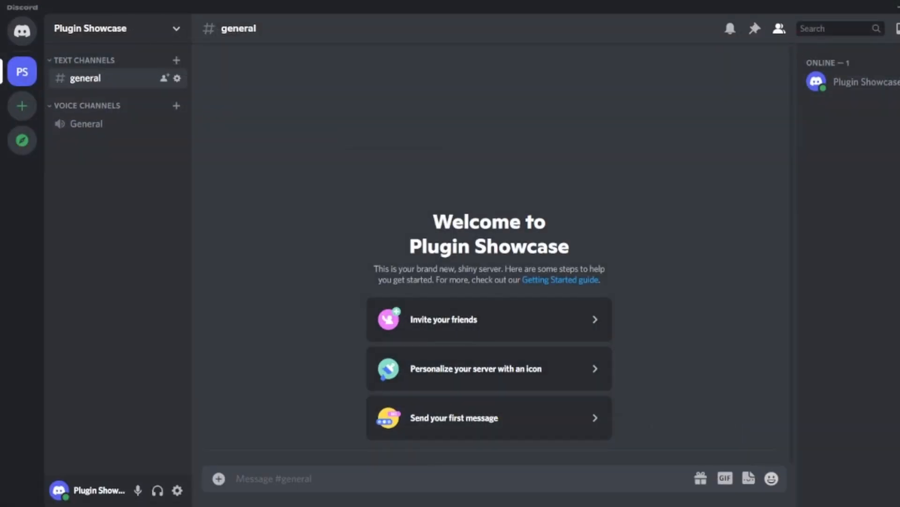
mouse_move(156, 491)
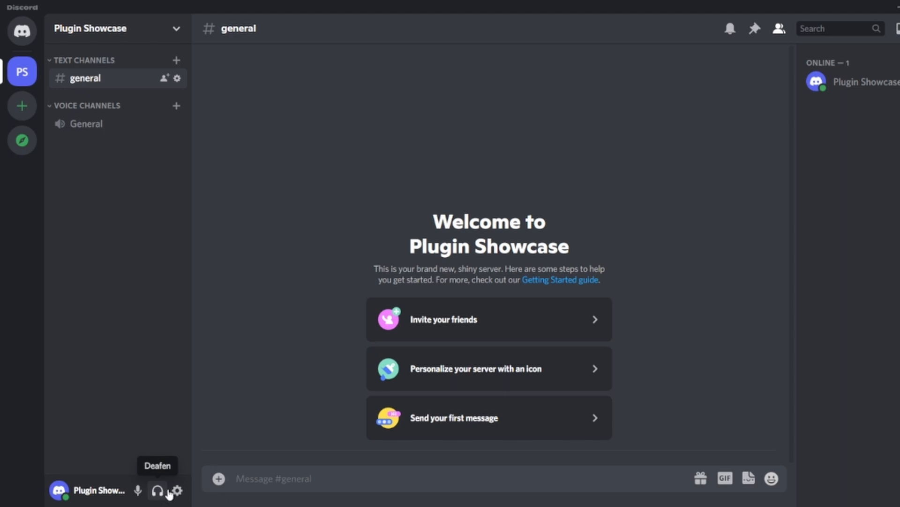
mouse_move(177, 490)
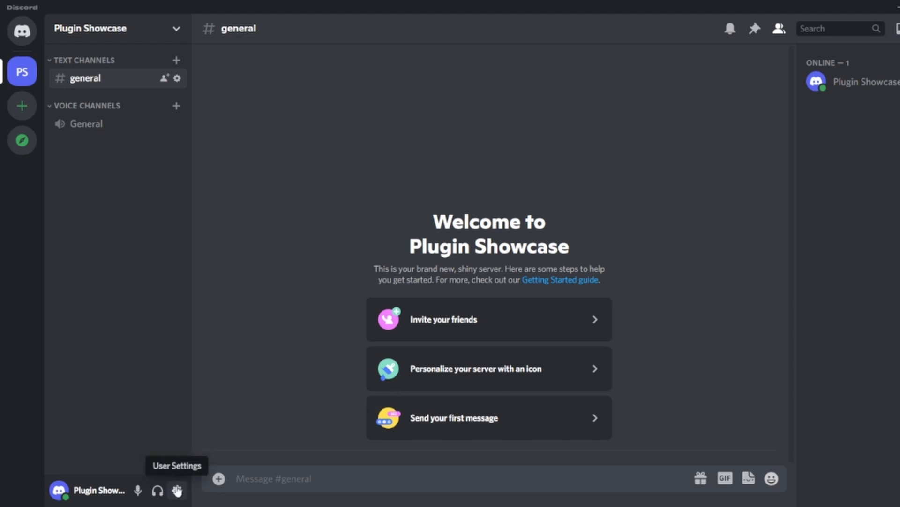
Enable Developer Mode in Discord's Advanced settings and copy the Plugin Showcase server's ID.
click(177, 490)
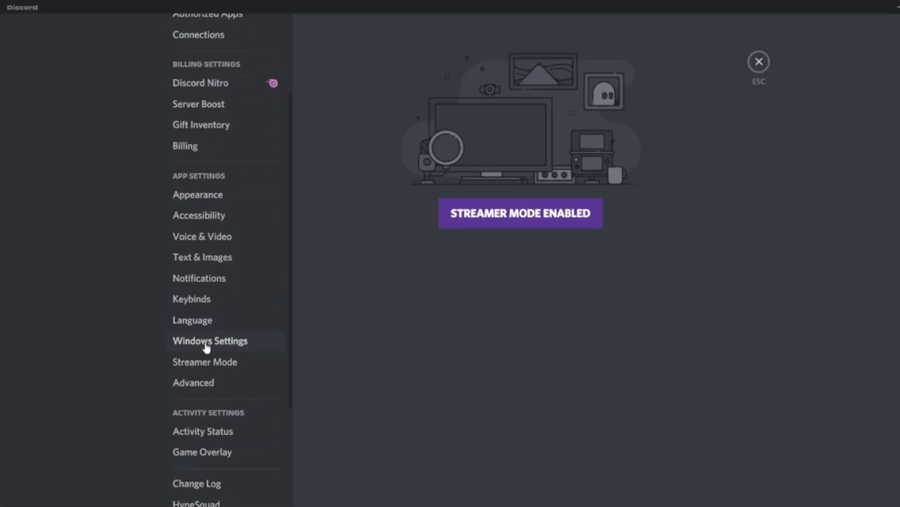
click(193, 382)
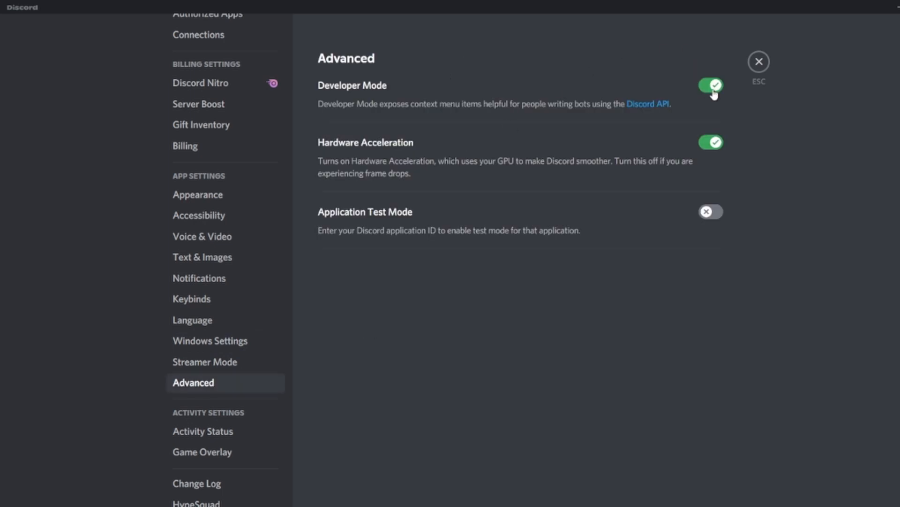
click(759, 61)
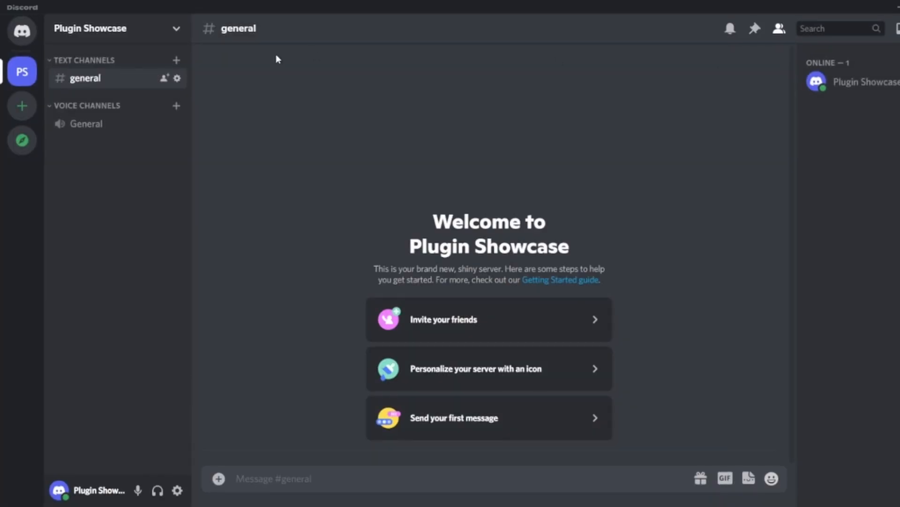
mouse_move(22, 71)
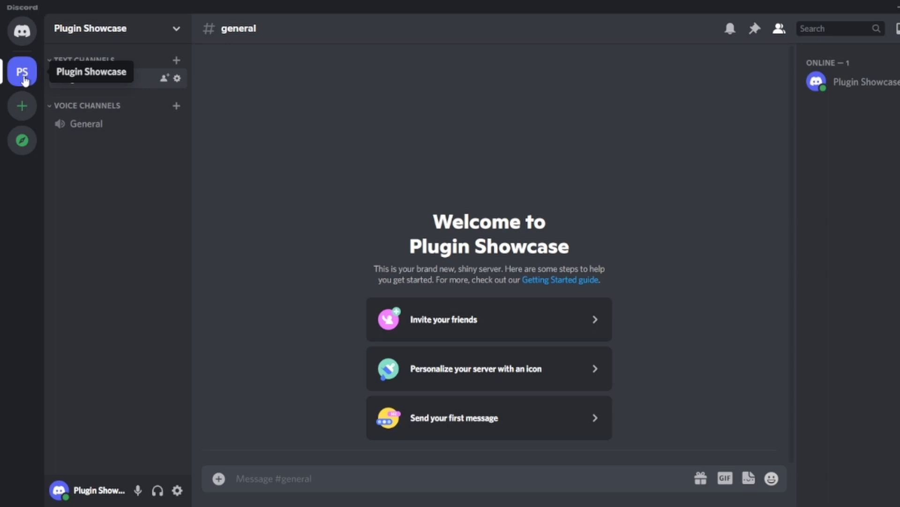
right_click(90, 28)
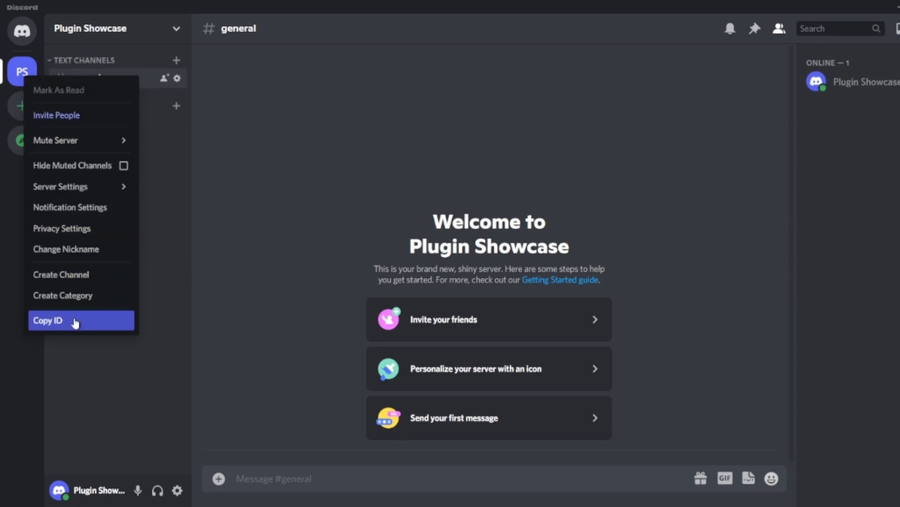
click(48, 320)
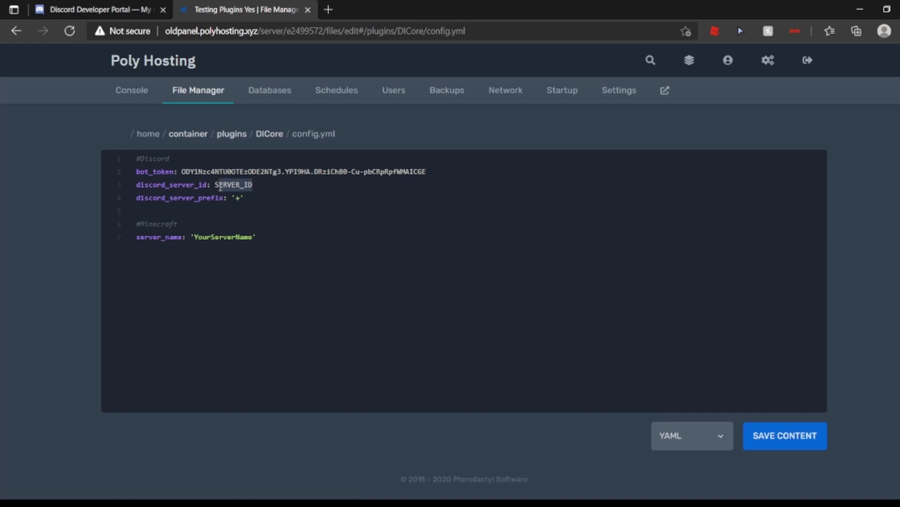
text(865709098002677760)
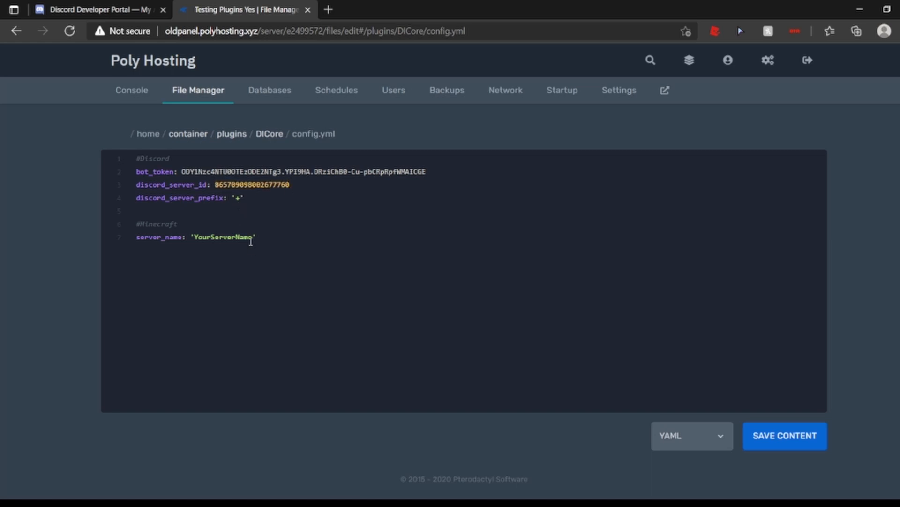
double_click(225, 237)
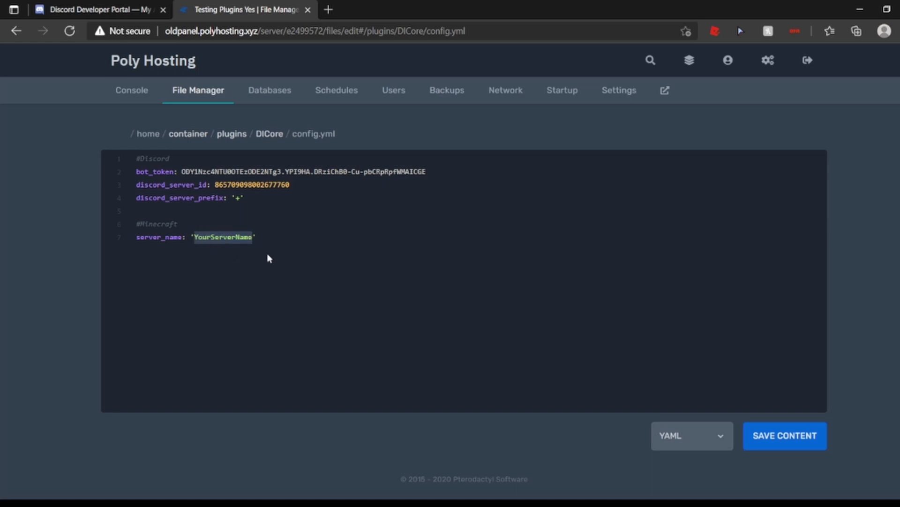
text(Bedcraft)
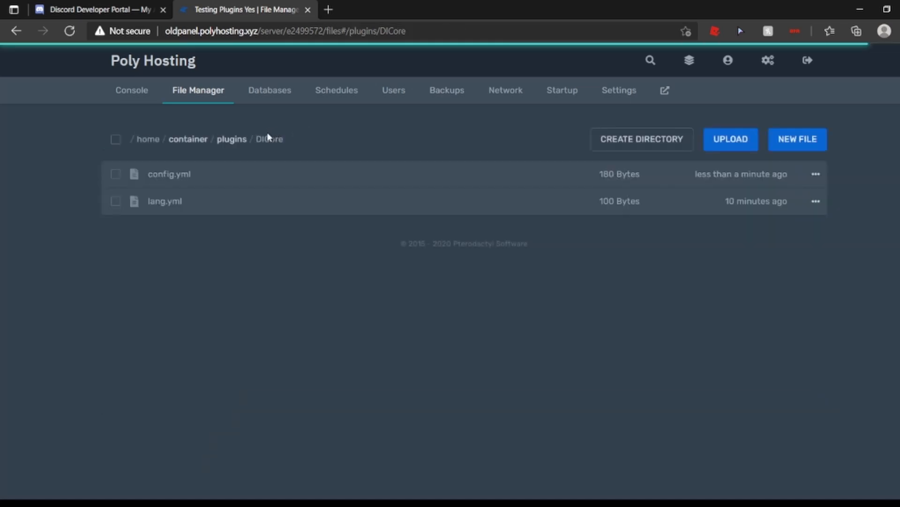
mouse_move(131, 92)
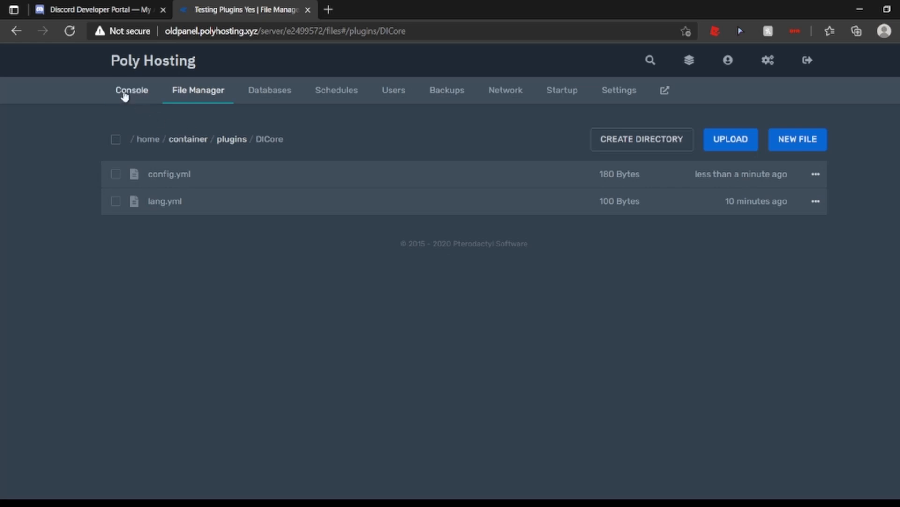
Authorize VerificationBot on Plugin Showcase with Administrator permission and pass the human check.
click(97, 9)
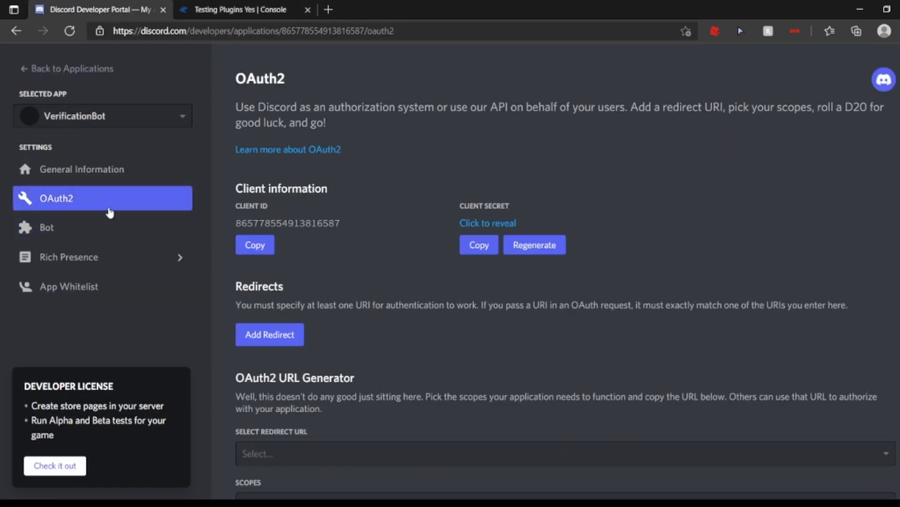
scroll(down, 3)
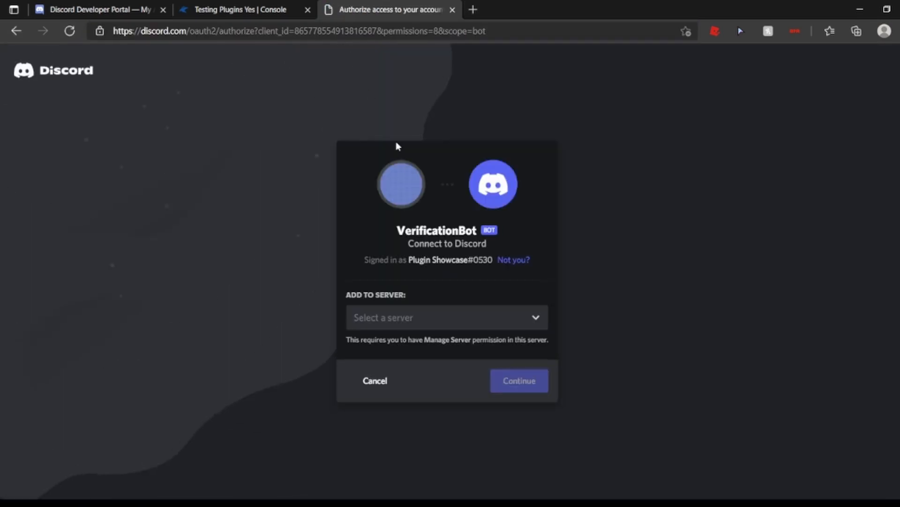
click(446, 317)
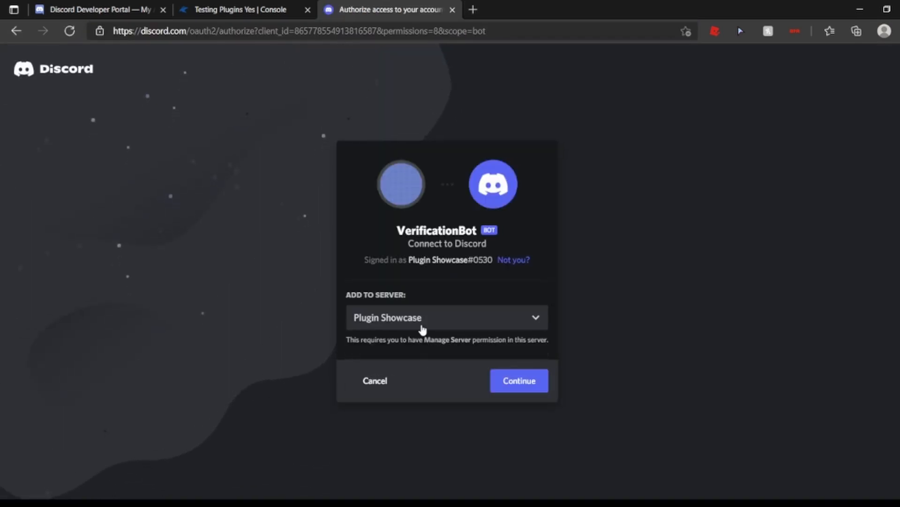
click(518, 380)
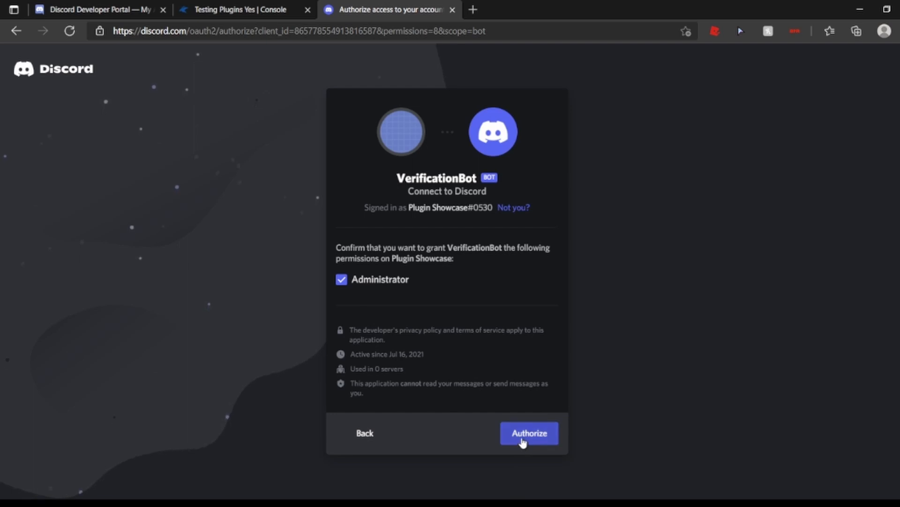
click(528, 432)
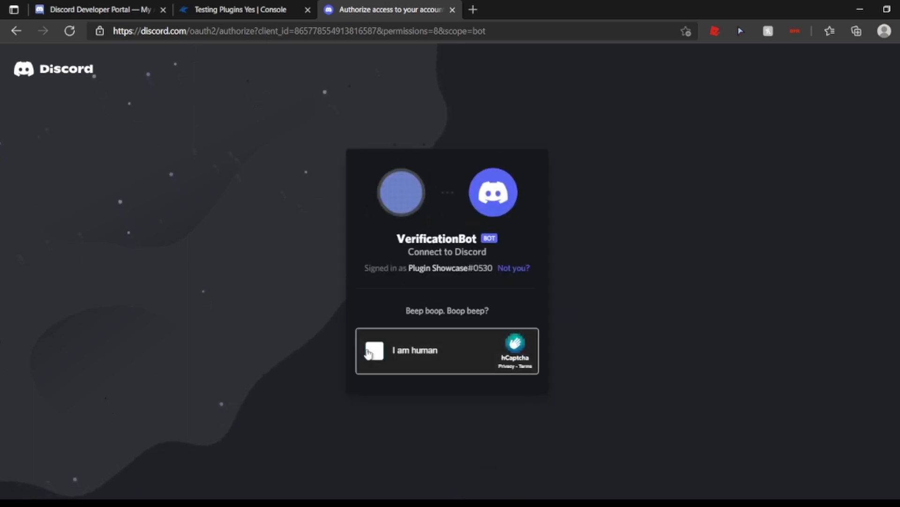
click(375, 351)
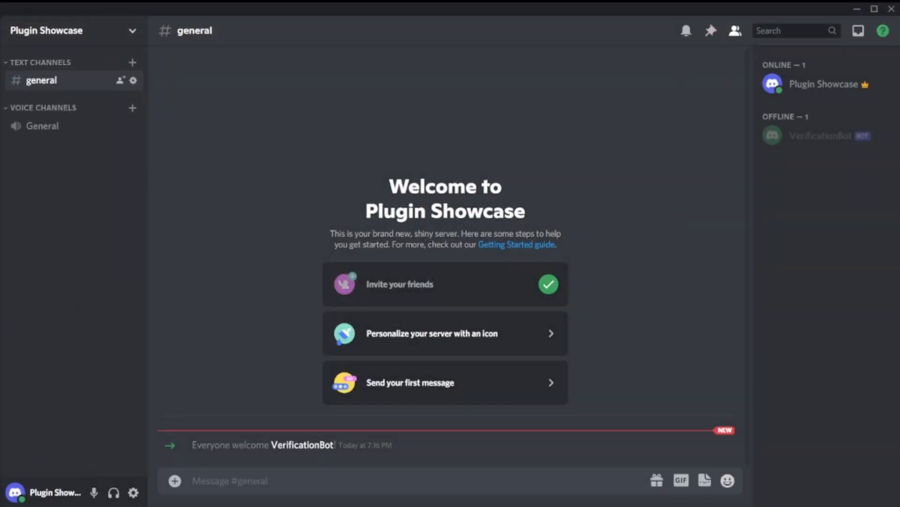
mouse_move(805, 132)
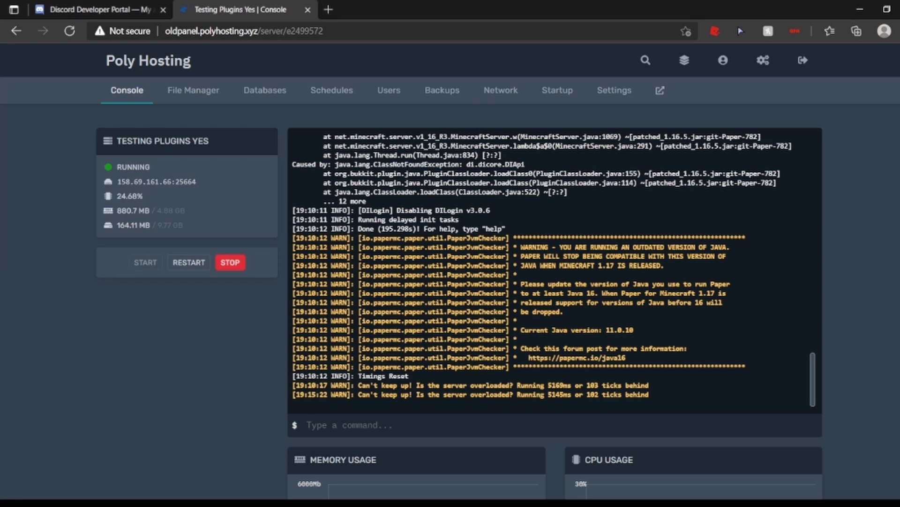
Reach plugins/DICore/DILogin in the File Manager and edit its config.yml.
click(229, 262)
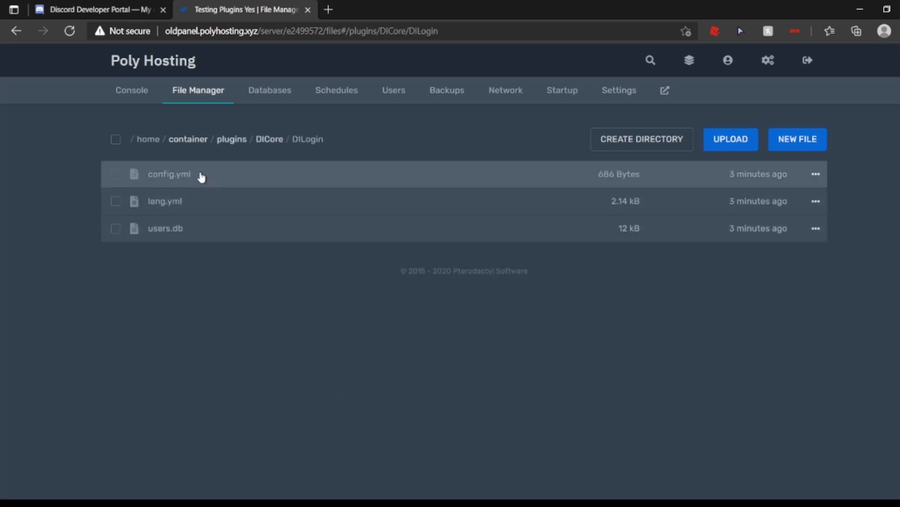
mouse_move(187, 239)
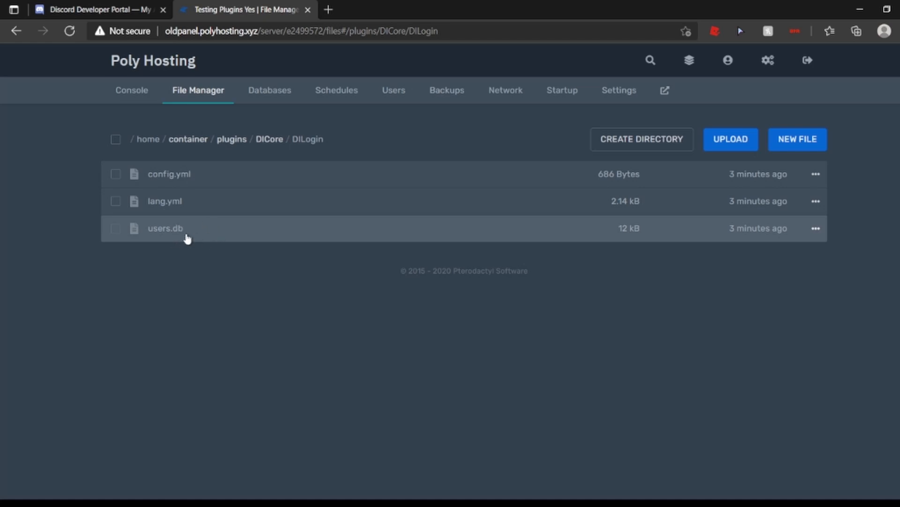
mouse_move(217, 214)
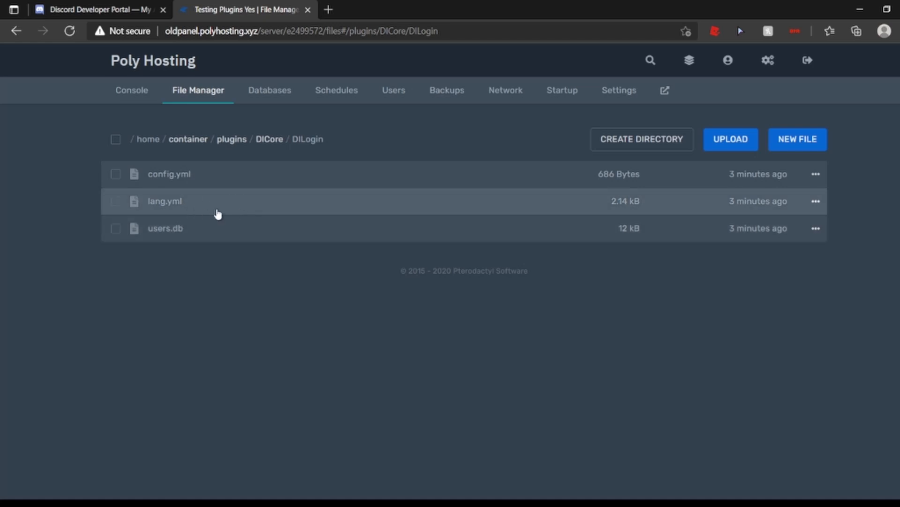
mouse_move(179, 207)
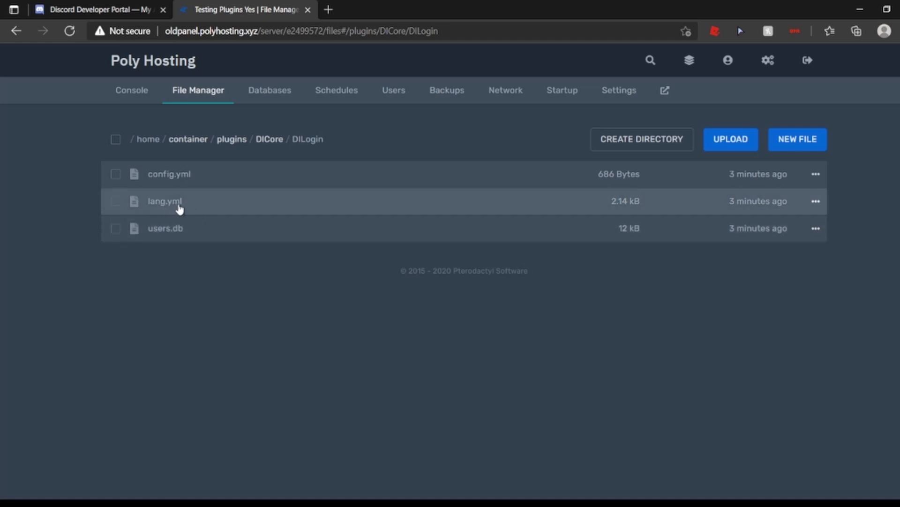
mouse_move(168, 175)
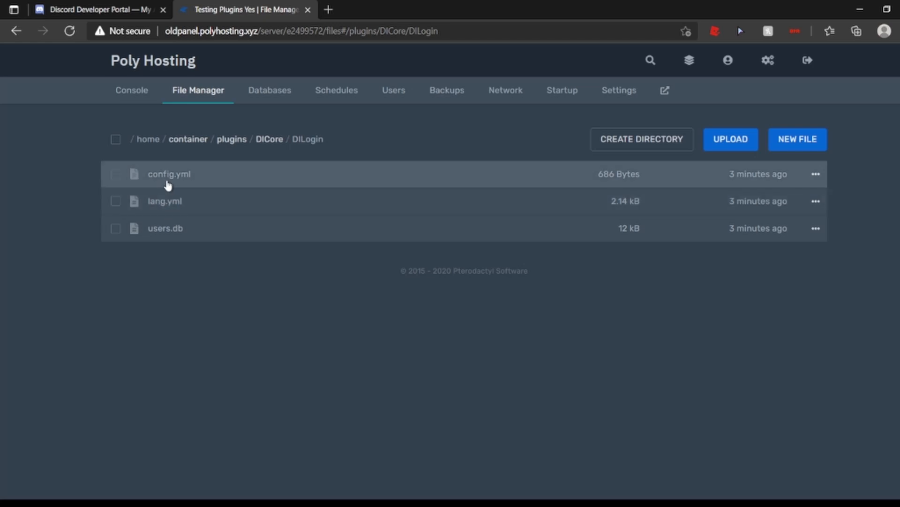
click(168, 175)
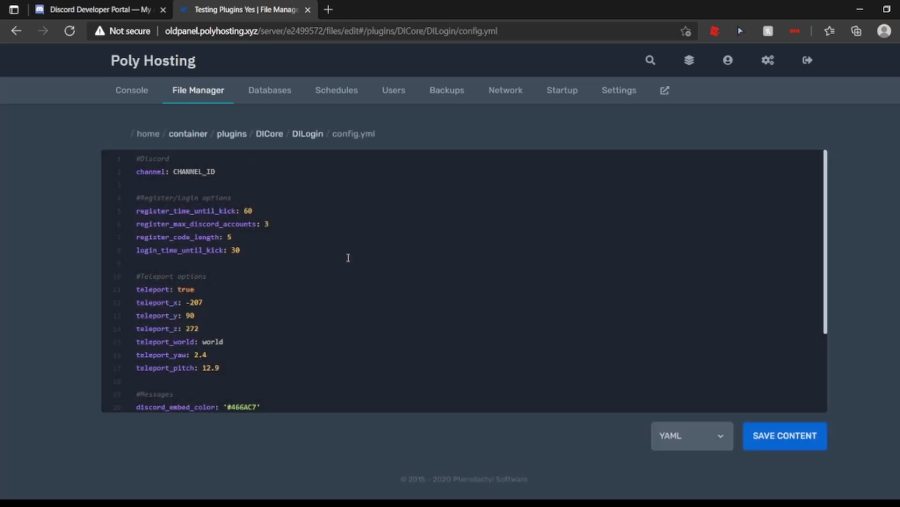
mouse_move(399, 206)
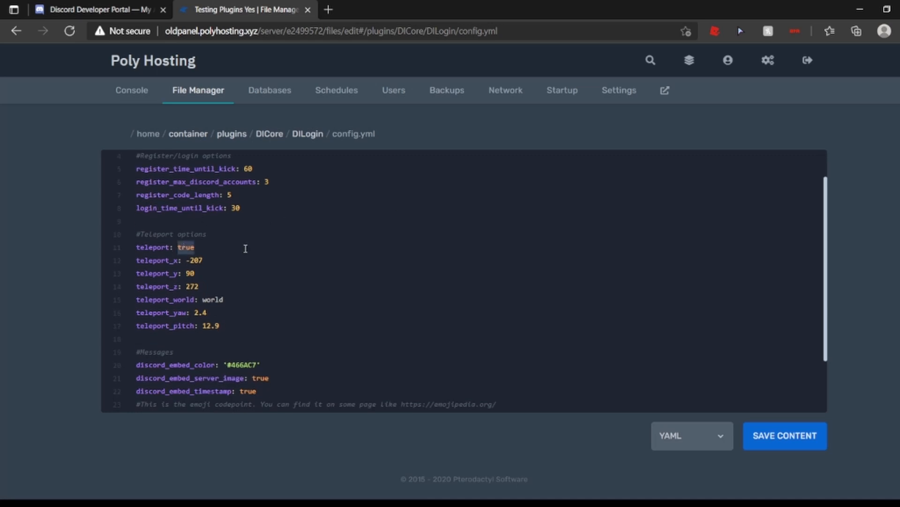
Set the DILogin teleport option to false and save the config.
text(false)
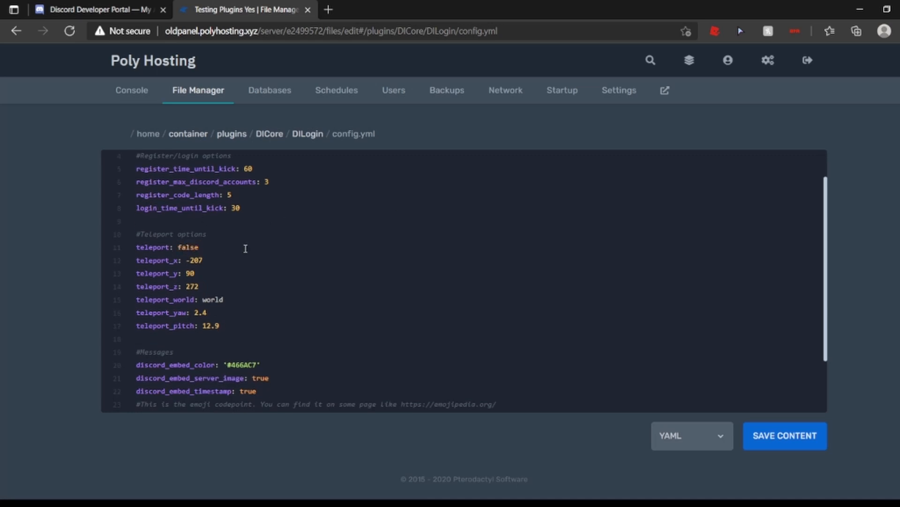
mouse_move(249, 259)
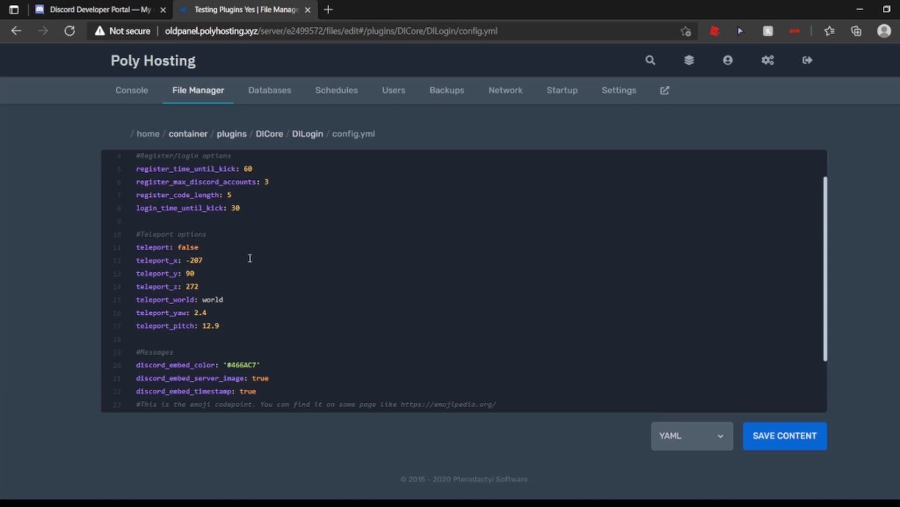
mouse_move(267, 260)
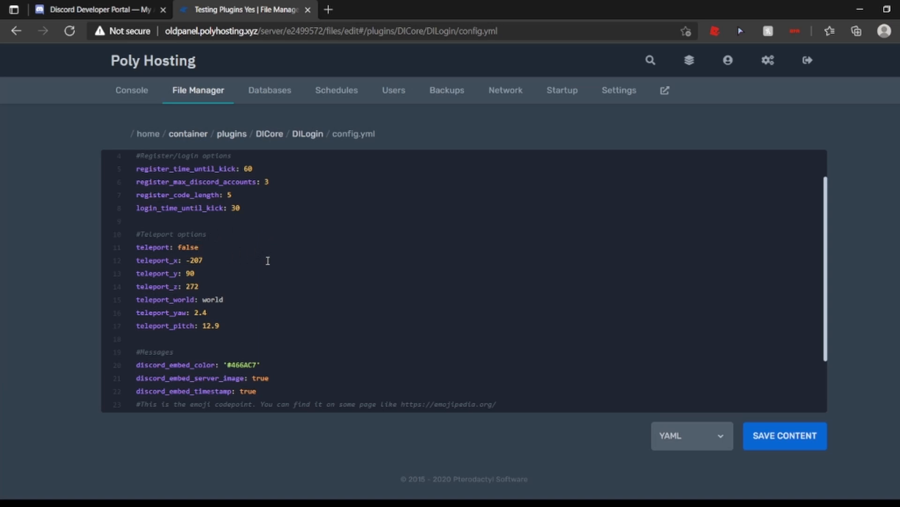
mouse_move(225, 242)
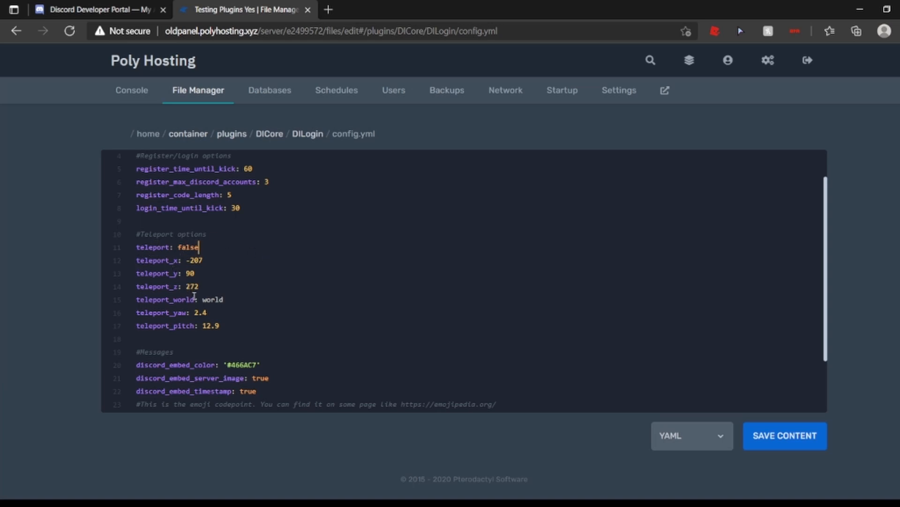
scroll(down, 3)
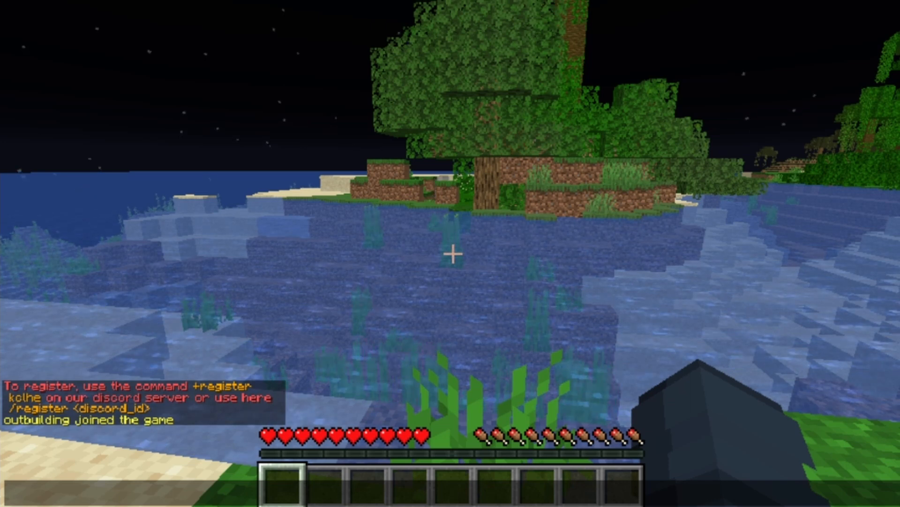
Enter the /register command with your Discord ID in the server chat.
text(/register)
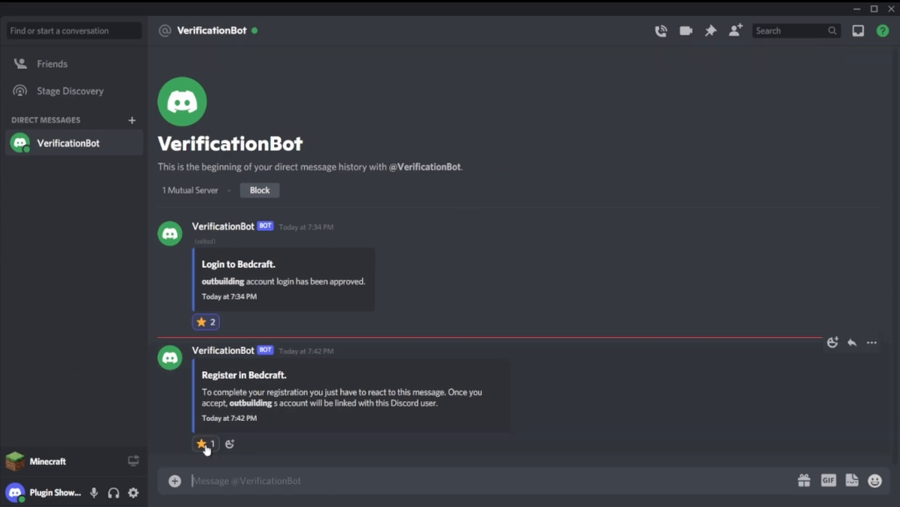
React with the star on VerificationBot's Register in Bedcraft message to link the account, then return to Minecraft.
click(205, 443)
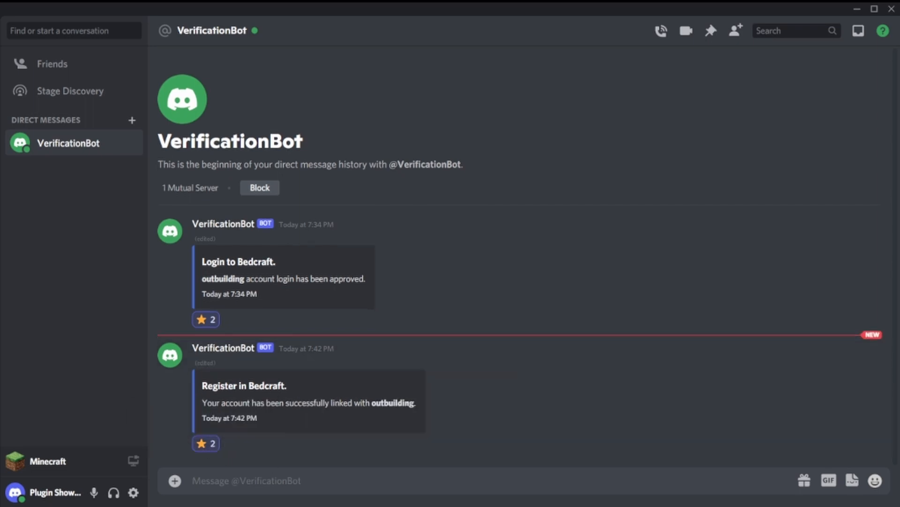
click(48, 460)
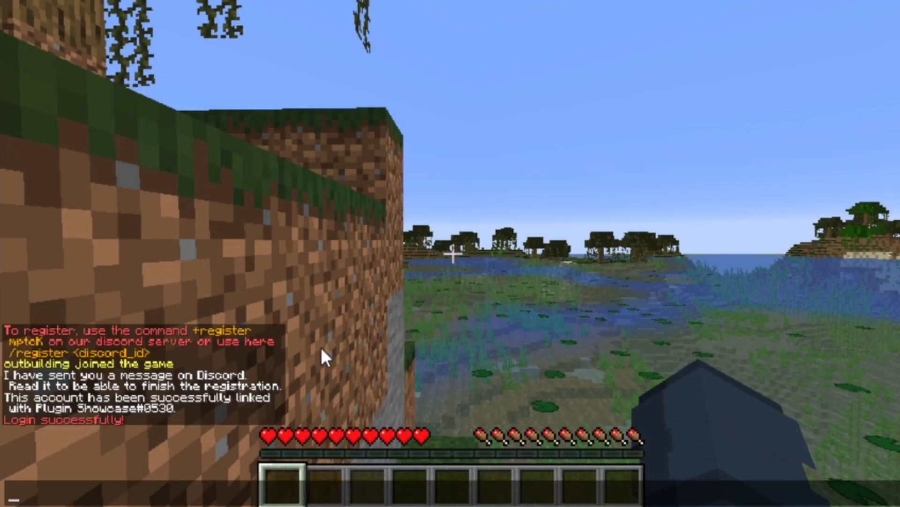
mouse_move(121, 422)
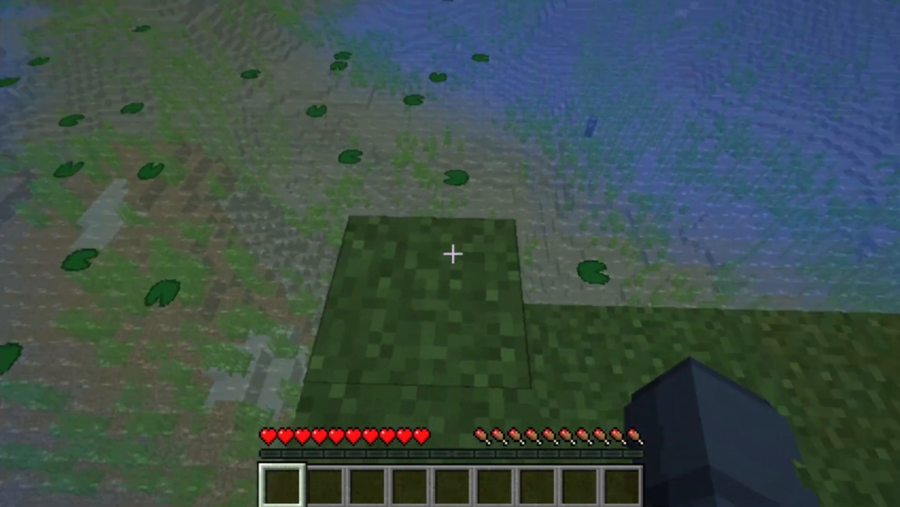
mouse_move(450, 253)
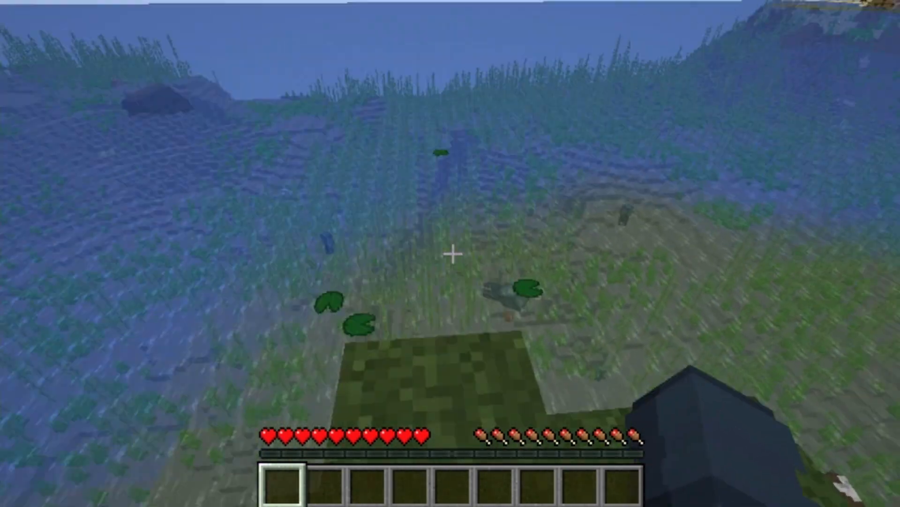
mouse_move(450, 251)
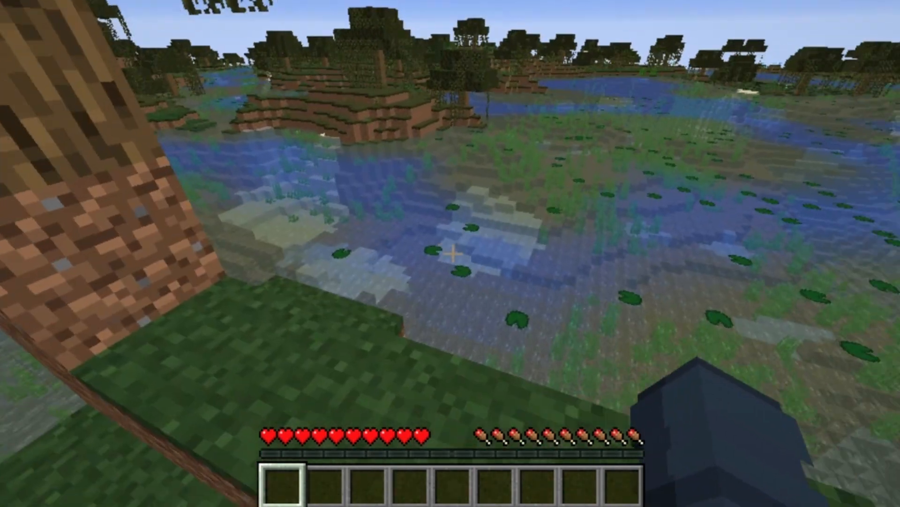